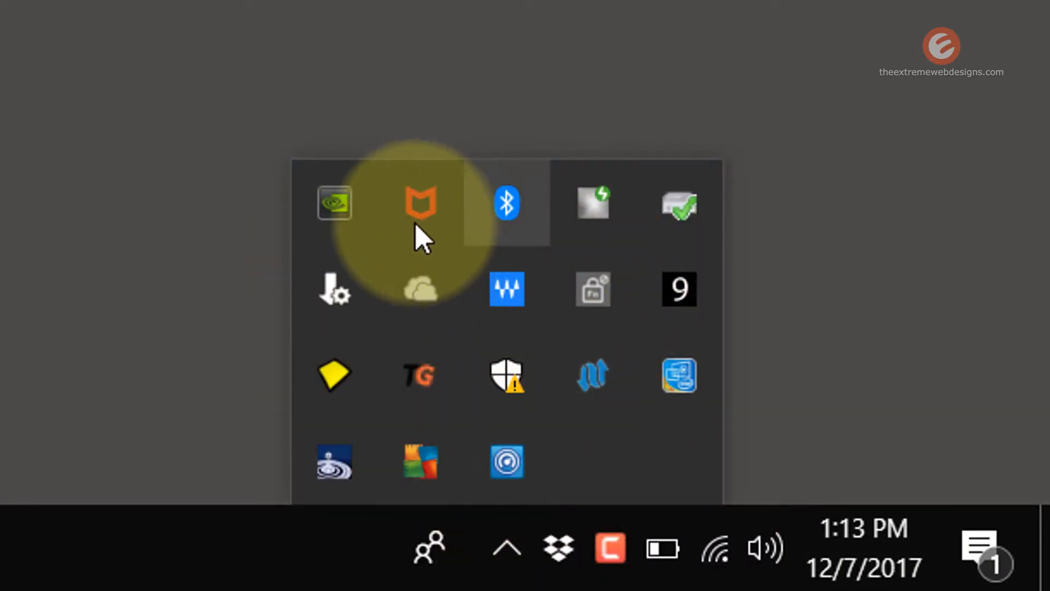
{"action": "mouse_move", "coordinate": [865, 426]}
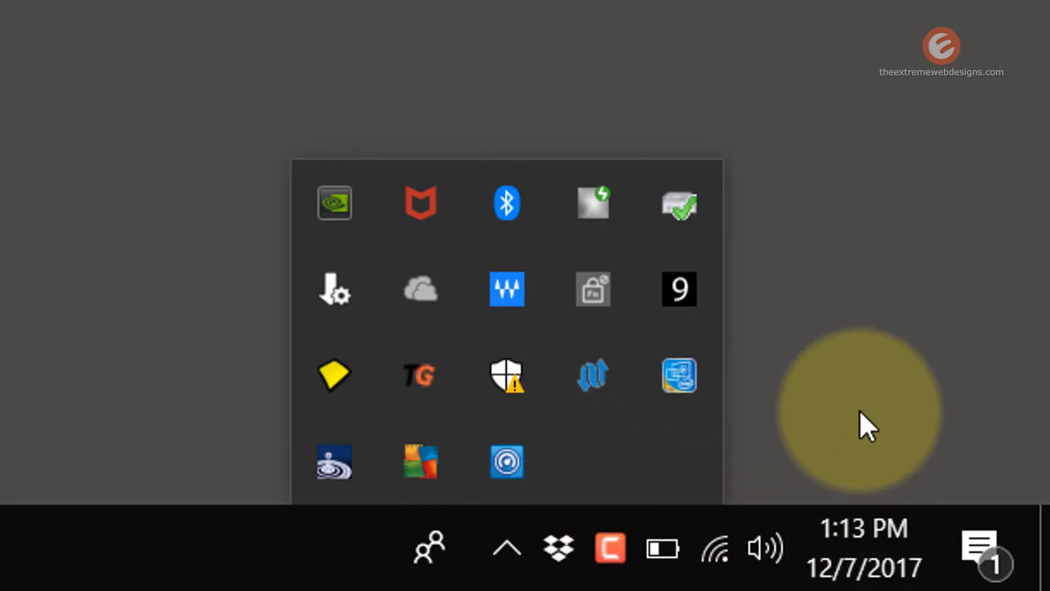
- Right-click an empty spot on the taskbar to show its context menu
{"action": "right_click", "coordinate": [254, 563]}
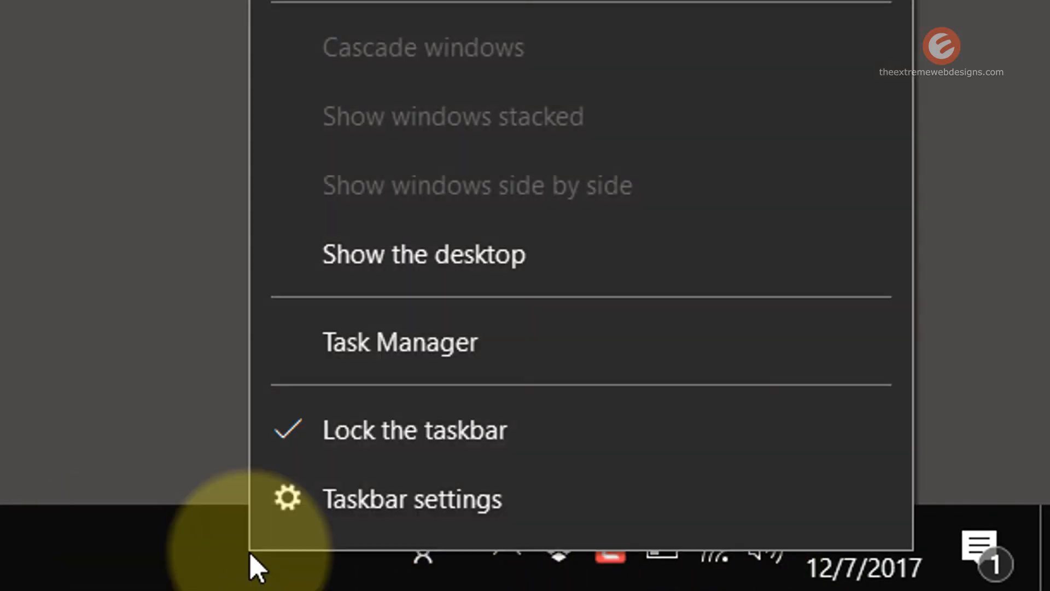
- Open Taskbar settings and scroll down to reach the system icons page
{"action": "left_click", "coordinate": [411, 499]}
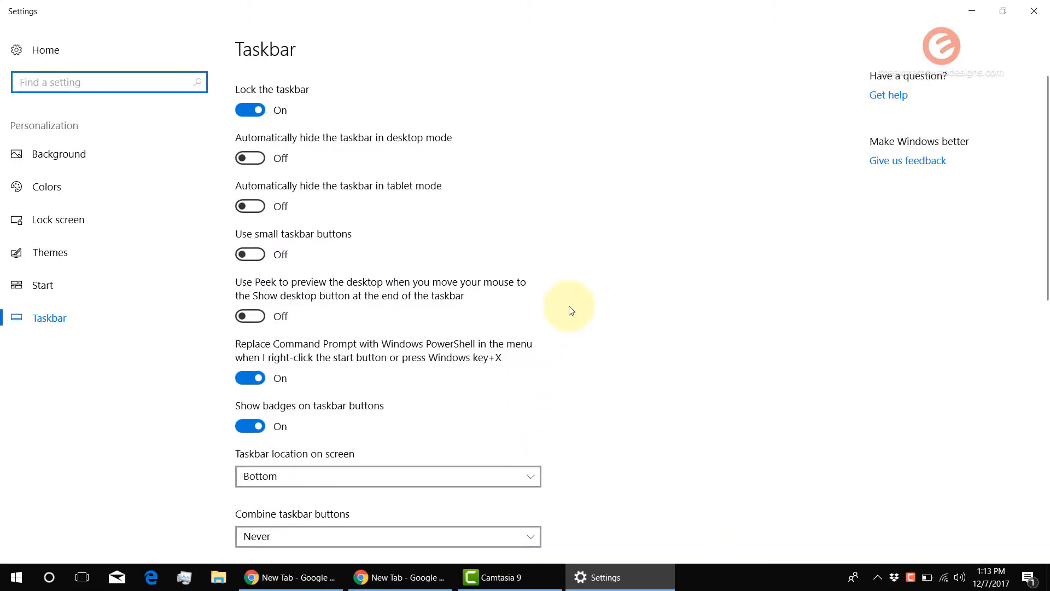
{"action": "scroll", "scroll_direction": "down", "scroll_amount": 3}
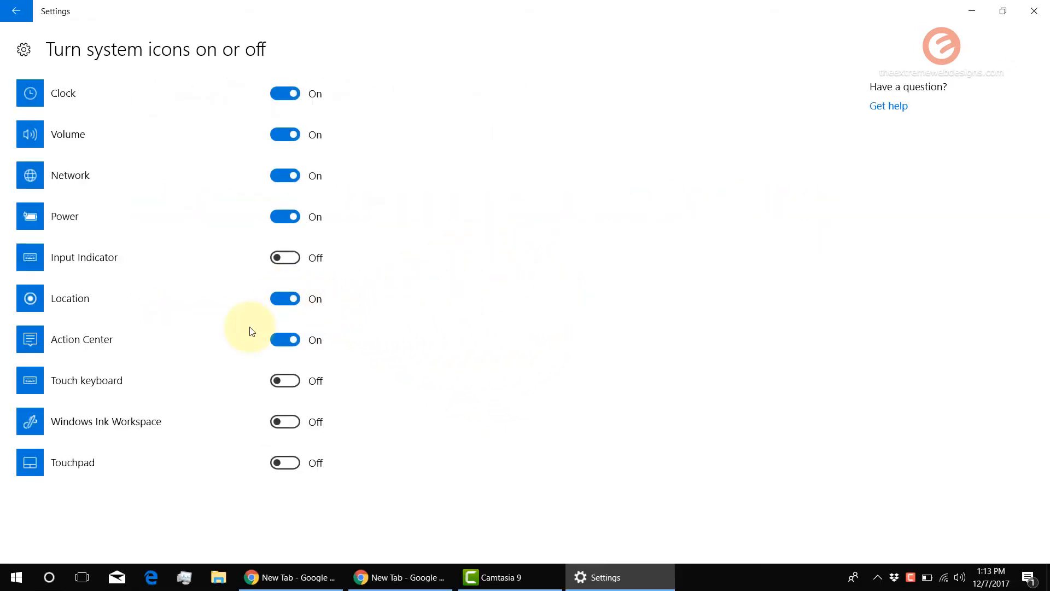
{"action": "mouse_move", "coordinate": [150, 346]}
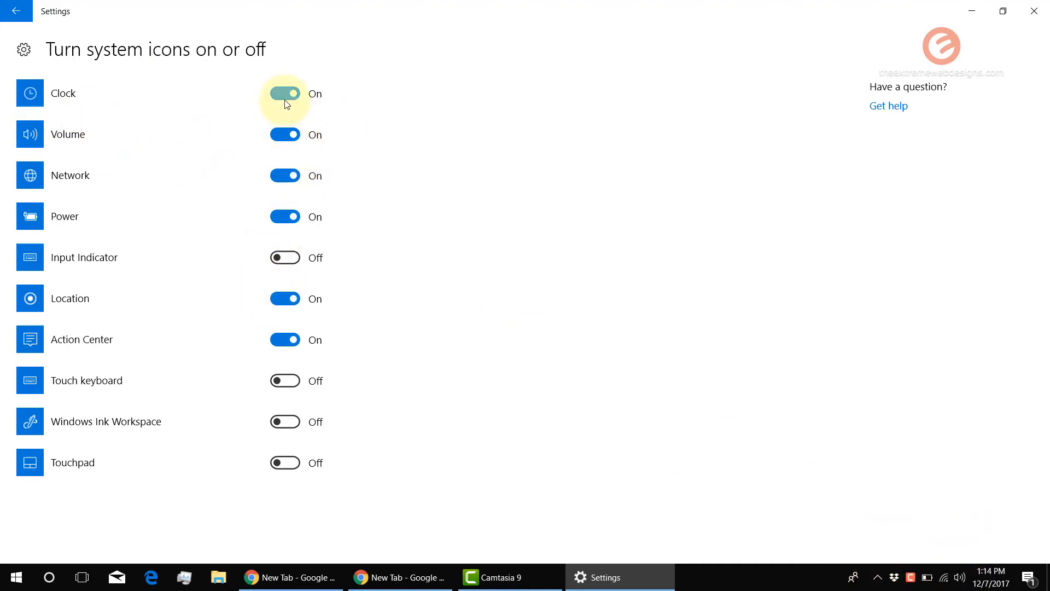
{"action": "left_click", "coordinate": [284, 93]}
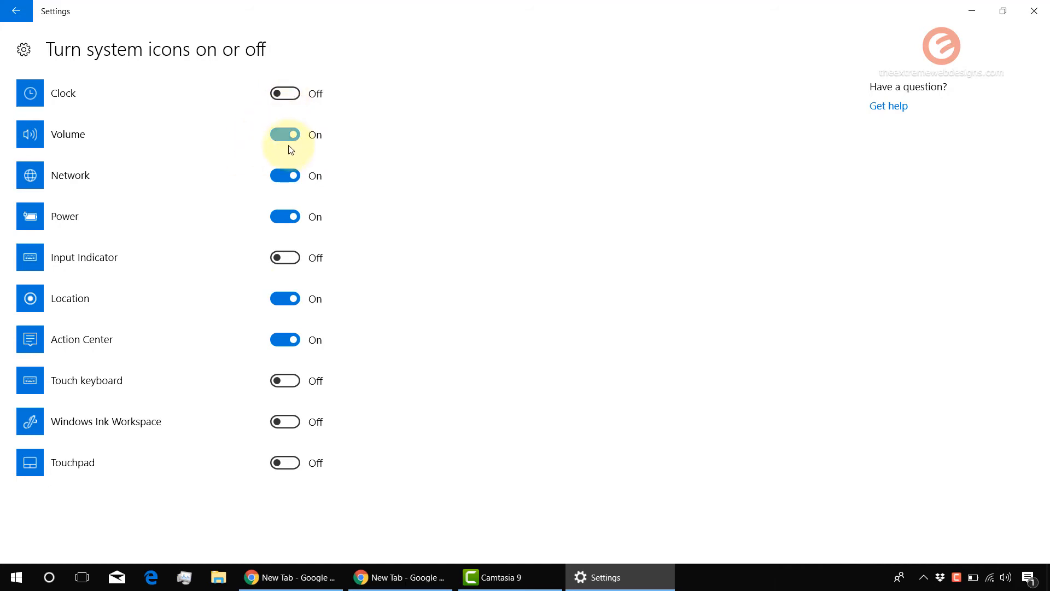
{"action": "left_click", "coordinate": [284, 134]}
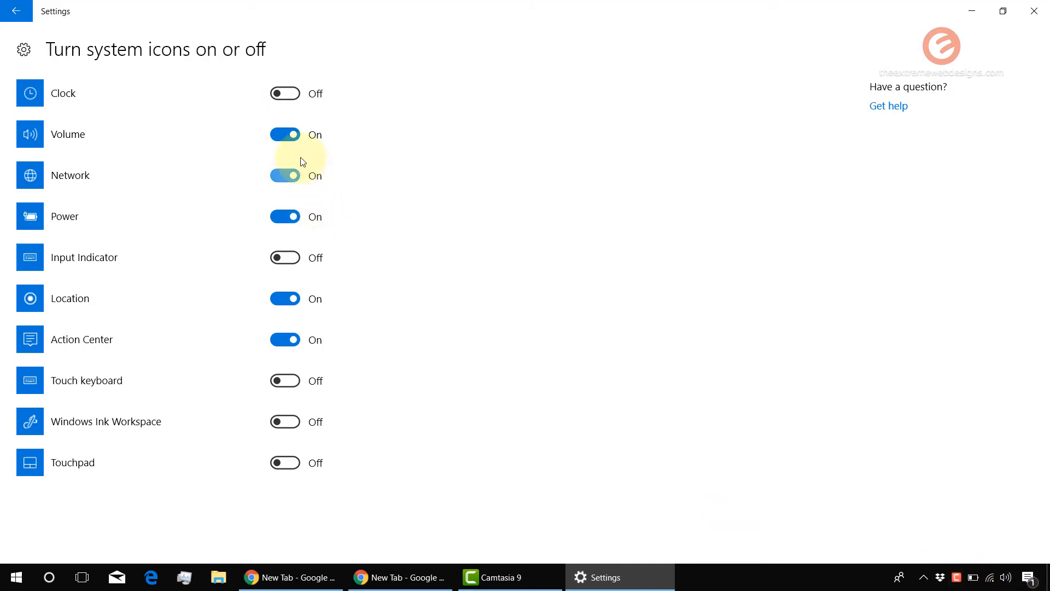
{"action": "left_click", "coordinate": [284, 134]}
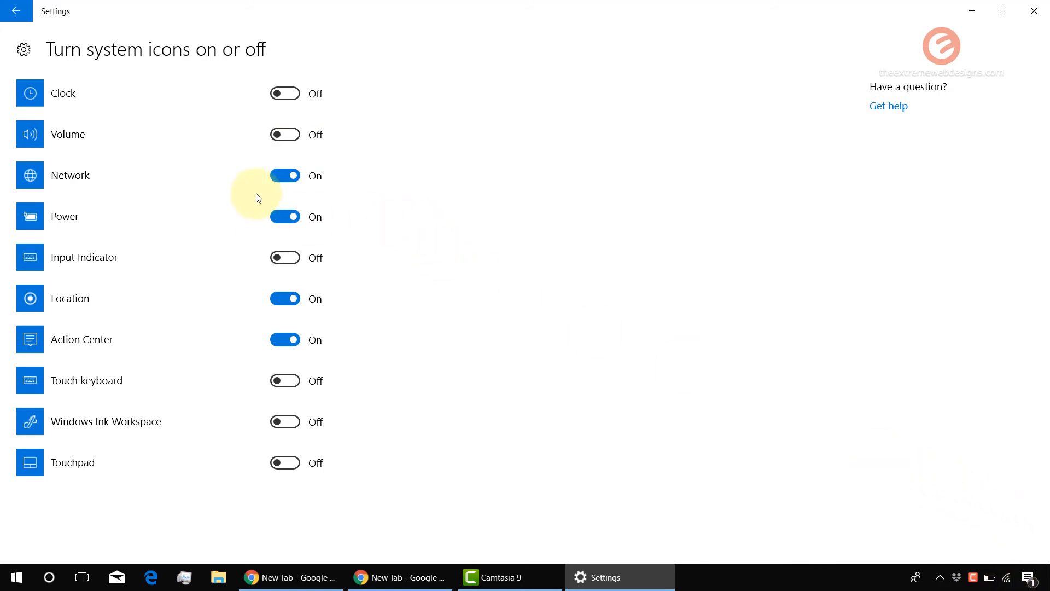
{"action": "left_click", "coordinate": [284, 176]}
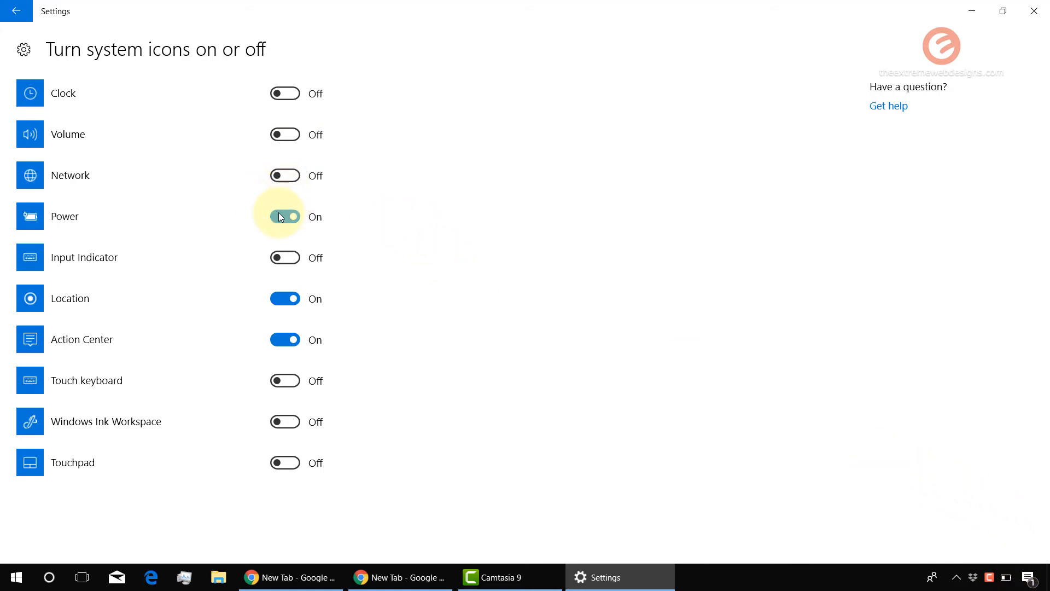
{"action": "left_click", "coordinate": [285, 216]}
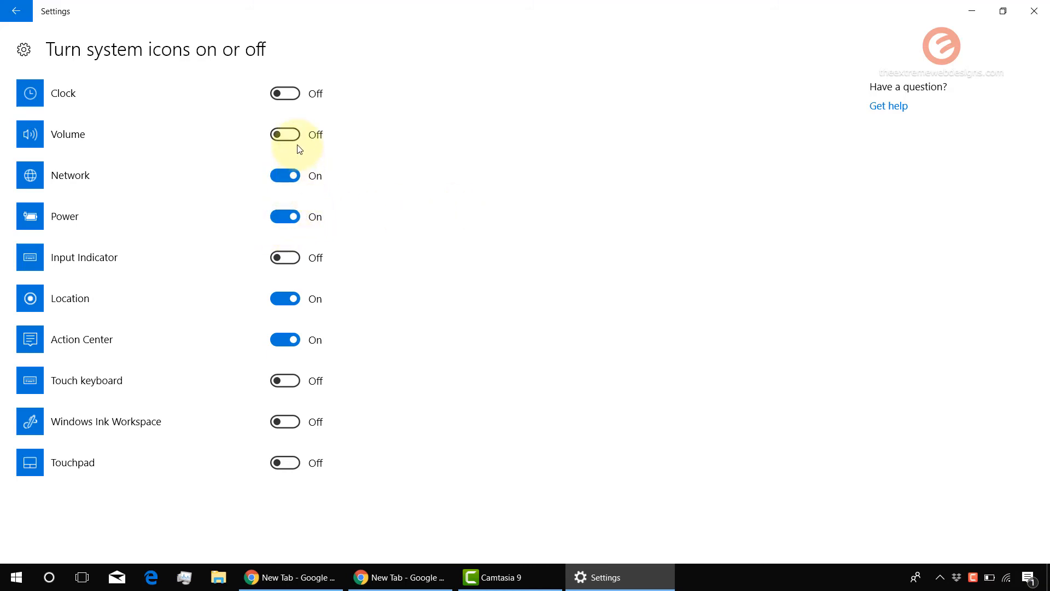
{"action": "left_click", "coordinate": [284, 134]}
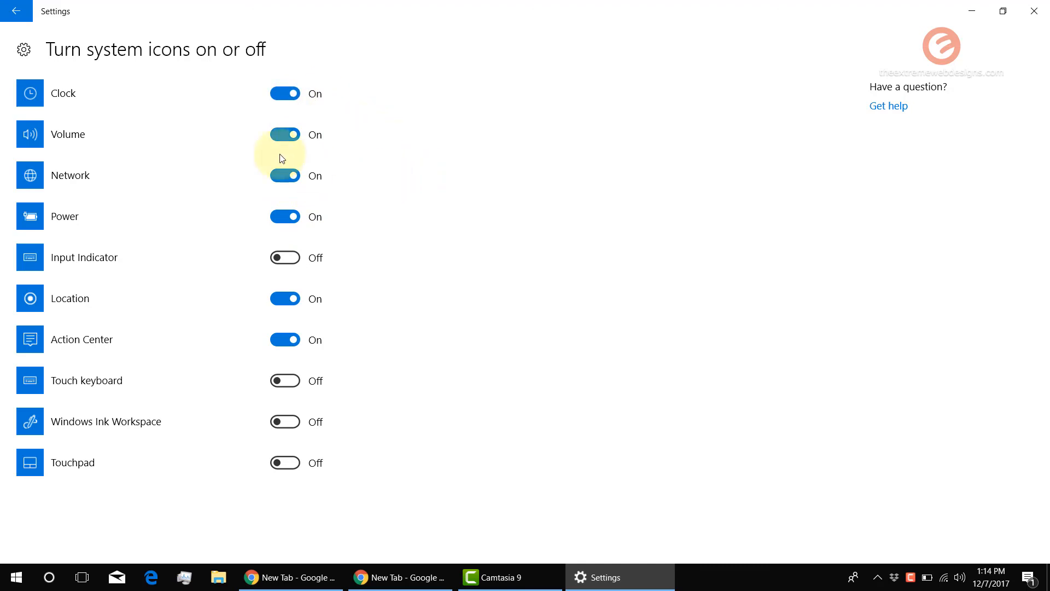
{"action": "mouse_move", "coordinate": [516, 196]}
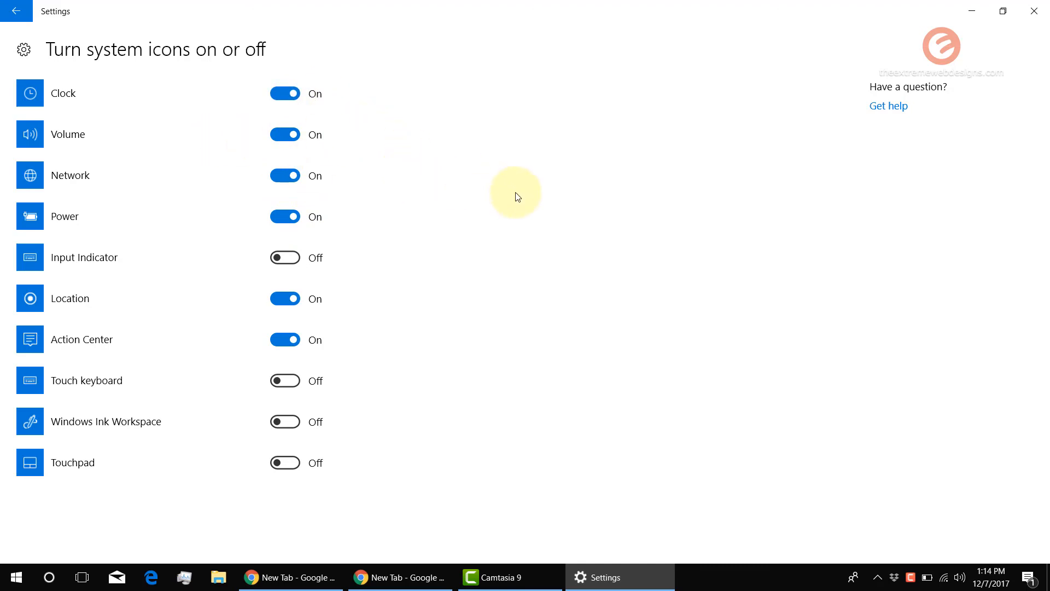